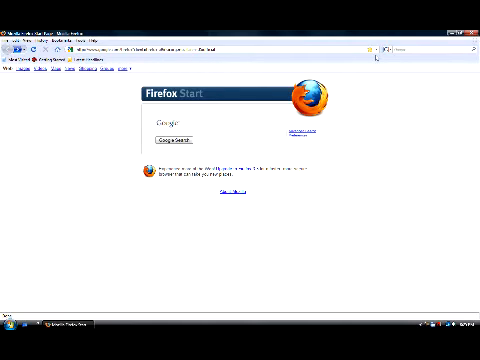
- Navigate Firefox to the Steel Panda Bloons Tower Defense 3 page
{"action": "left_click", "coordinate": [200, 50]}
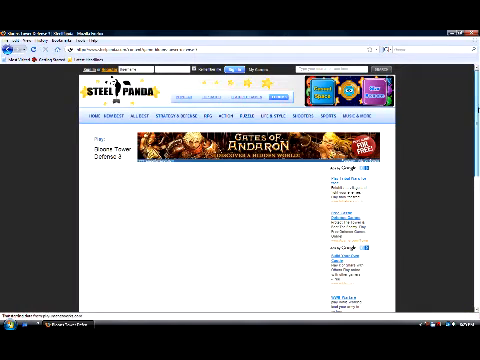
{"action": "scroll", "scroll_direction": "down", "scroll_amount": 3}
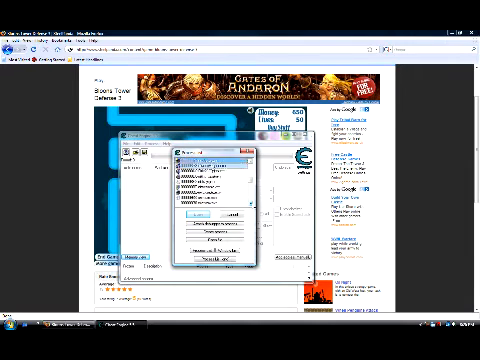
- Choose the Firefox browser process from Cheat Engine's running-process list
{"action": "left_click", "coordinate": [210, 158]}
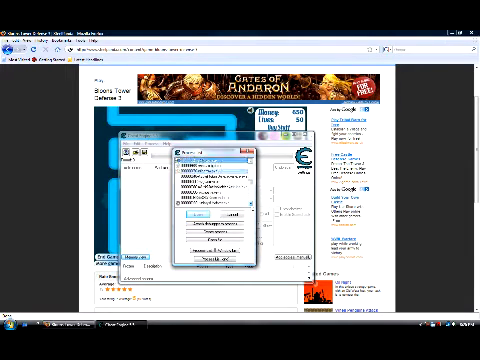